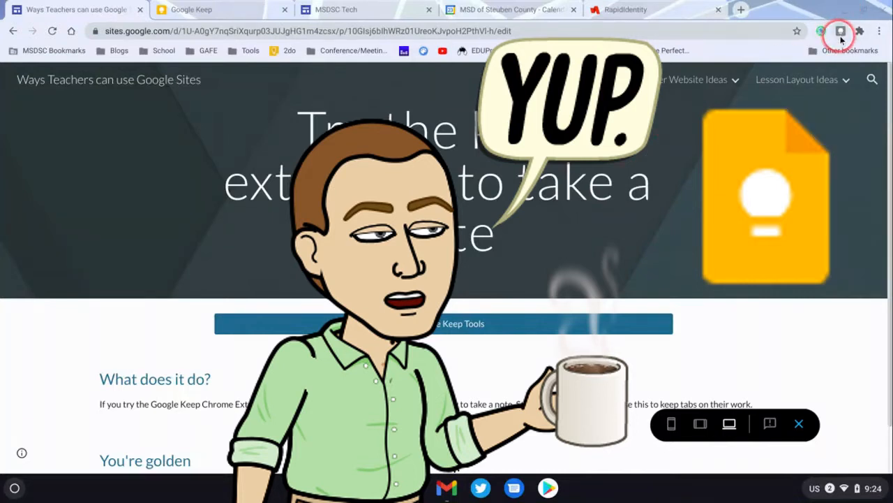
mouse_move(840, 33)
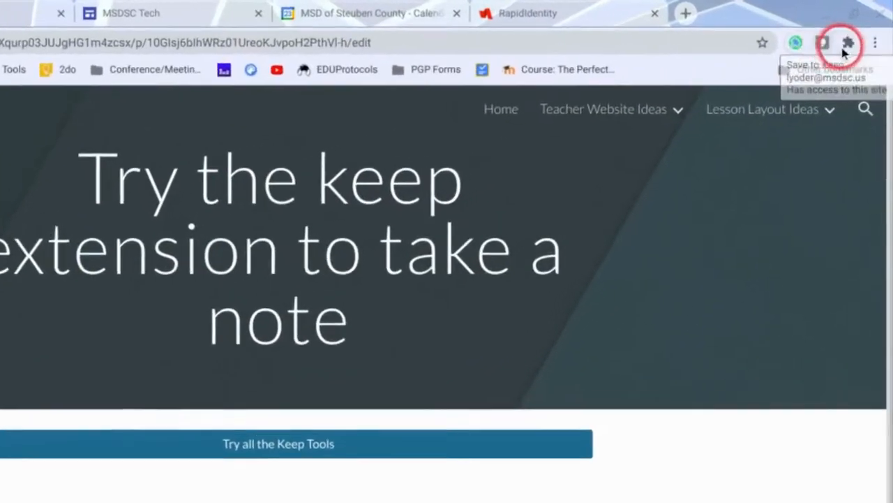
- Save the current Google Sites page as a new Keep note via the extension
click(848, 43)
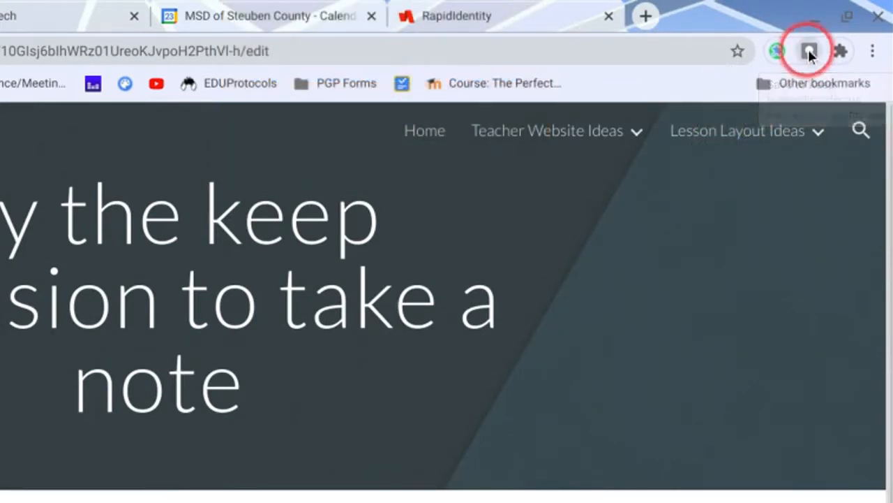
click(810, 51)
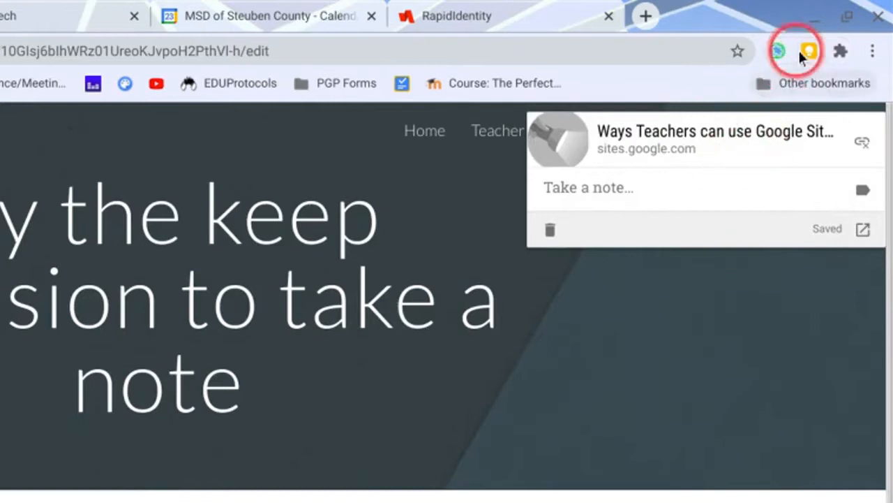
mouse_move(809, 51)
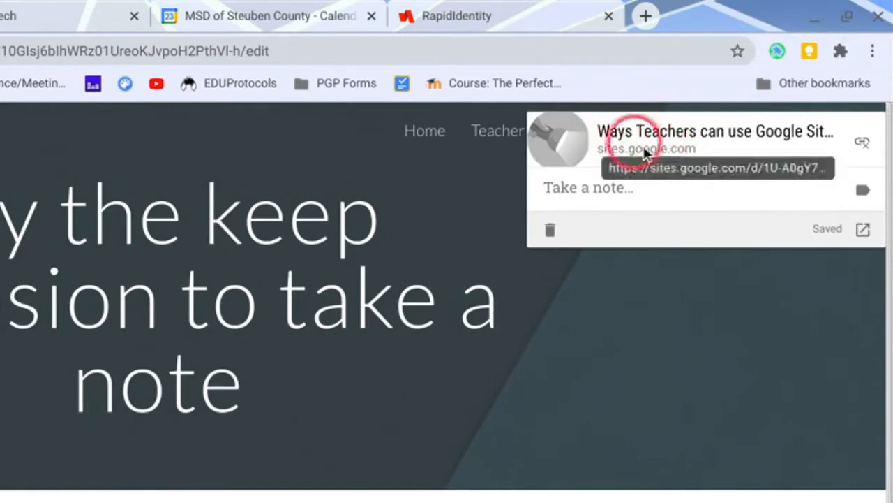
mouse_move(729, 110)
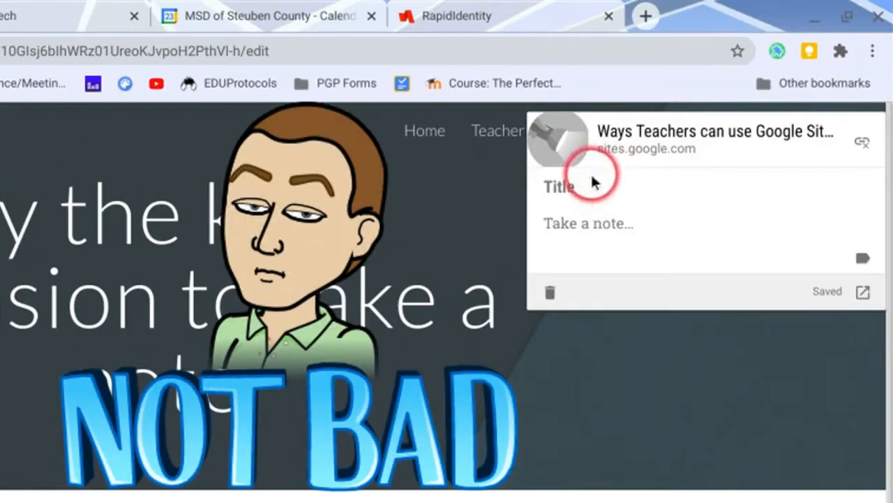
- Title the note 'Google Keep Chrome Extension' and add the text 'I really want to use this.'
click(610, 185)
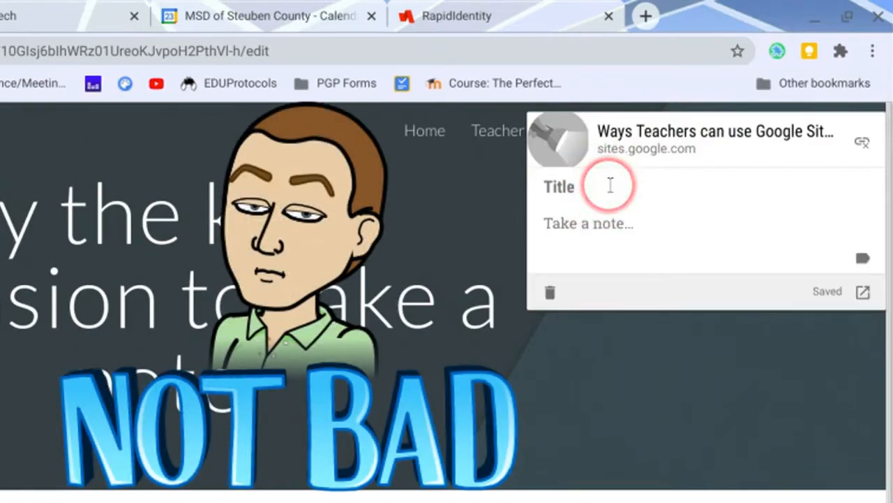
text(Google Keep Chrome Extension)
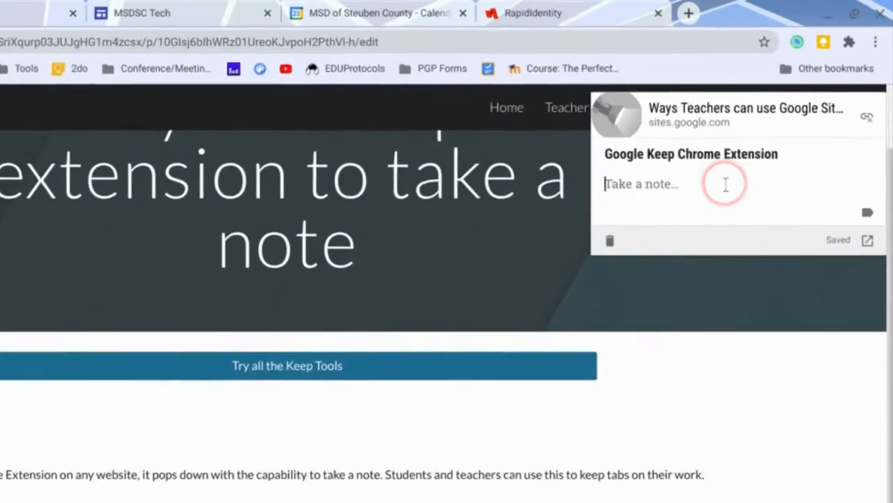
text(I really want to use this.)
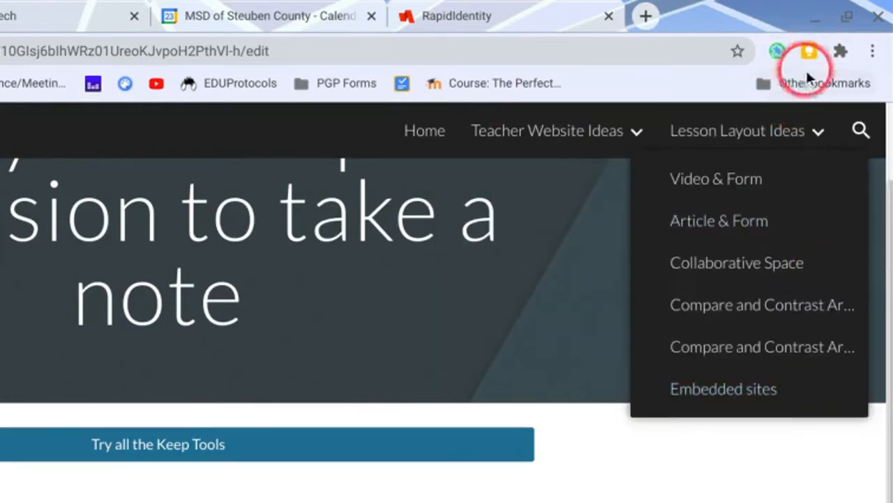
- Reload the site page and reopen its saved Keep note from the extension icon
click(808, 51)
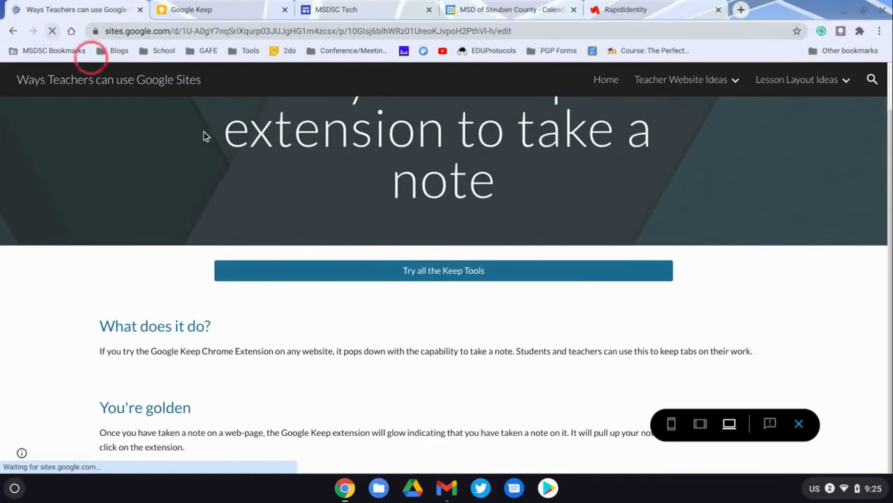
click(842, 31)
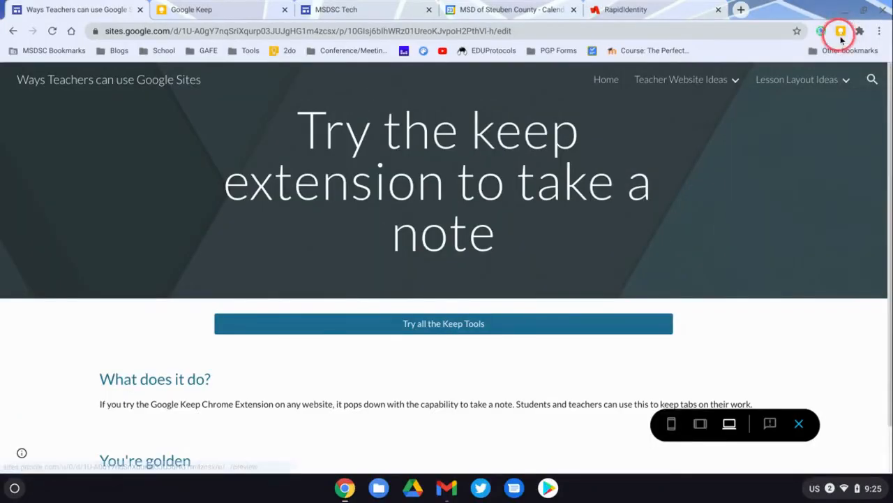
click(840, 32)
text(I really want to use this.)
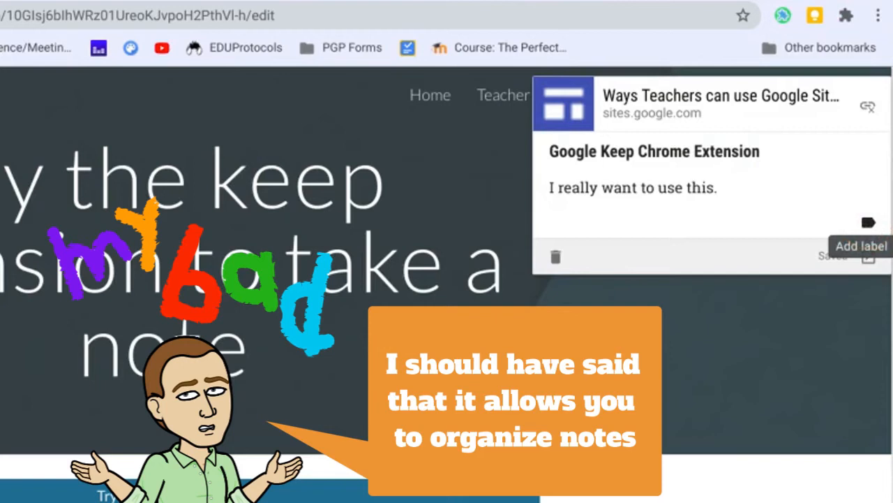
- Create and apply the label 'google keep' to the note
click(868, 222)
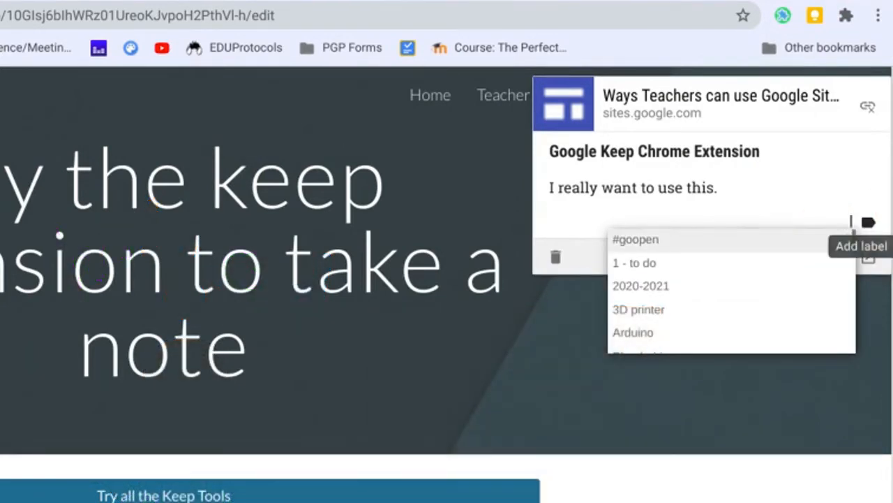
text(google keep)
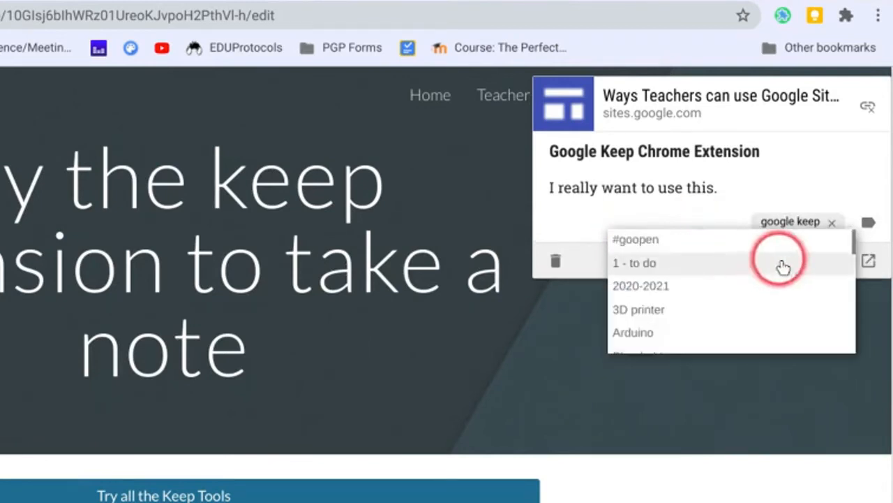
click(784, 266)
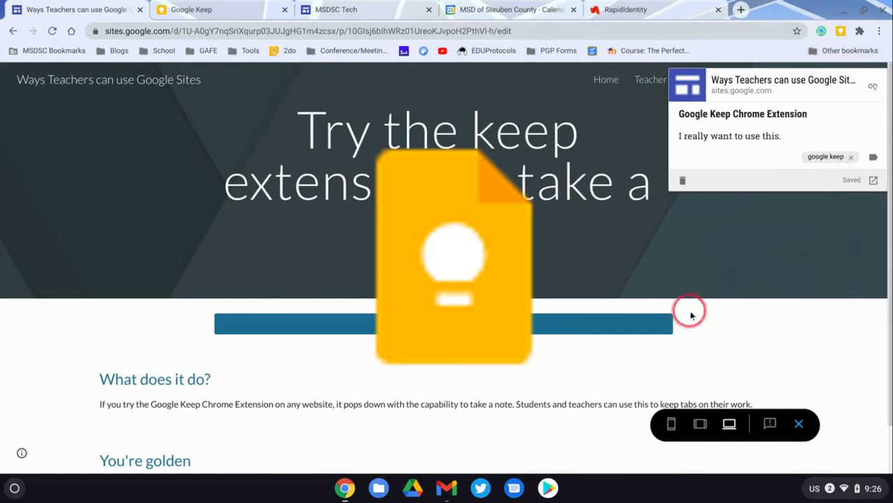
mouse_move(807, 238)
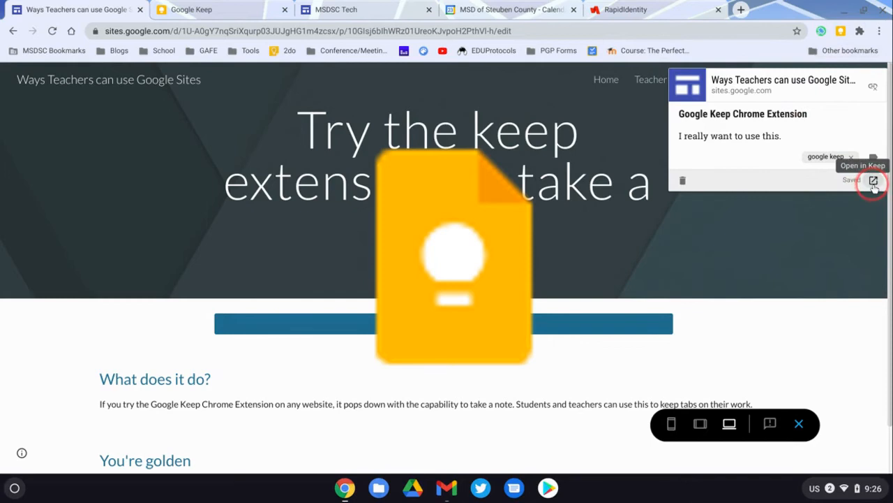
- Open the labelled note in the full Google Keep web app
click(874, 180)
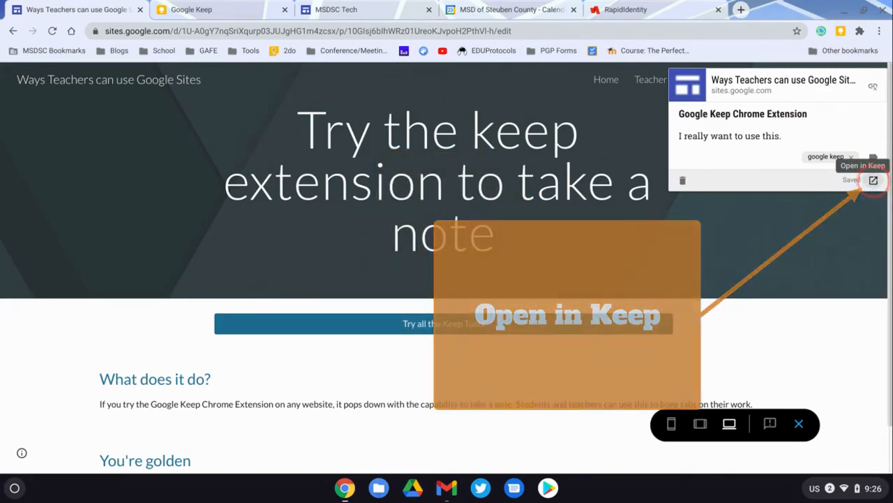
click(873, 180)
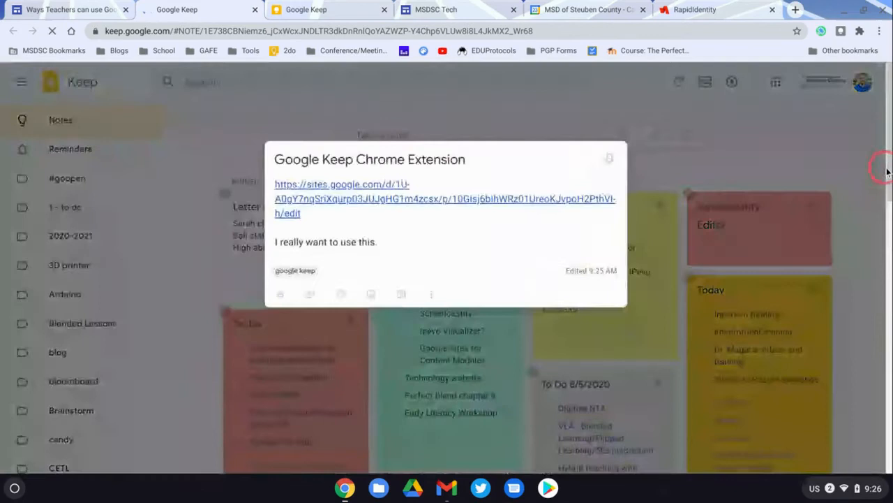